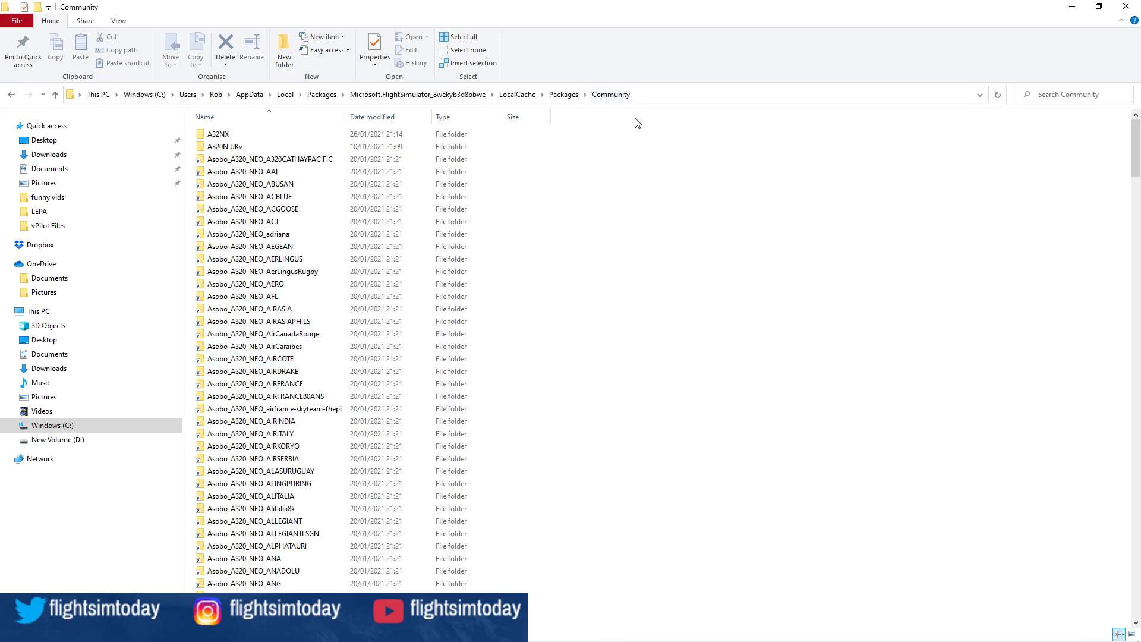
pyautogui.moveTo(560, 109)
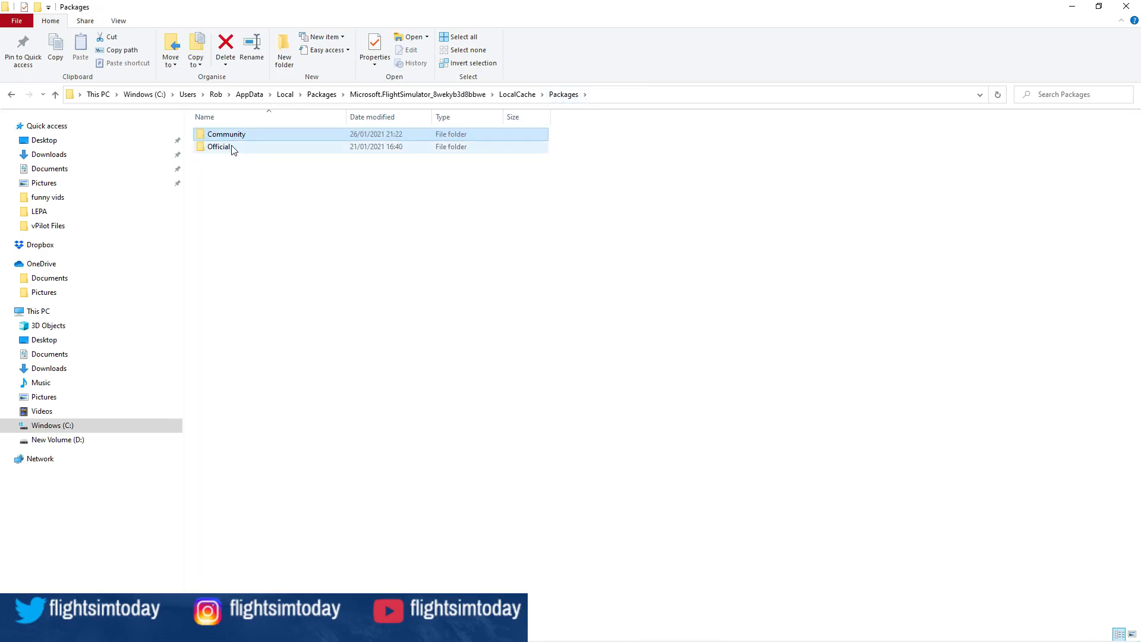
# Browse into Official and OneStore, then return to the Official folder listing OneStore
pyautogui.doubleClick(220, 146)
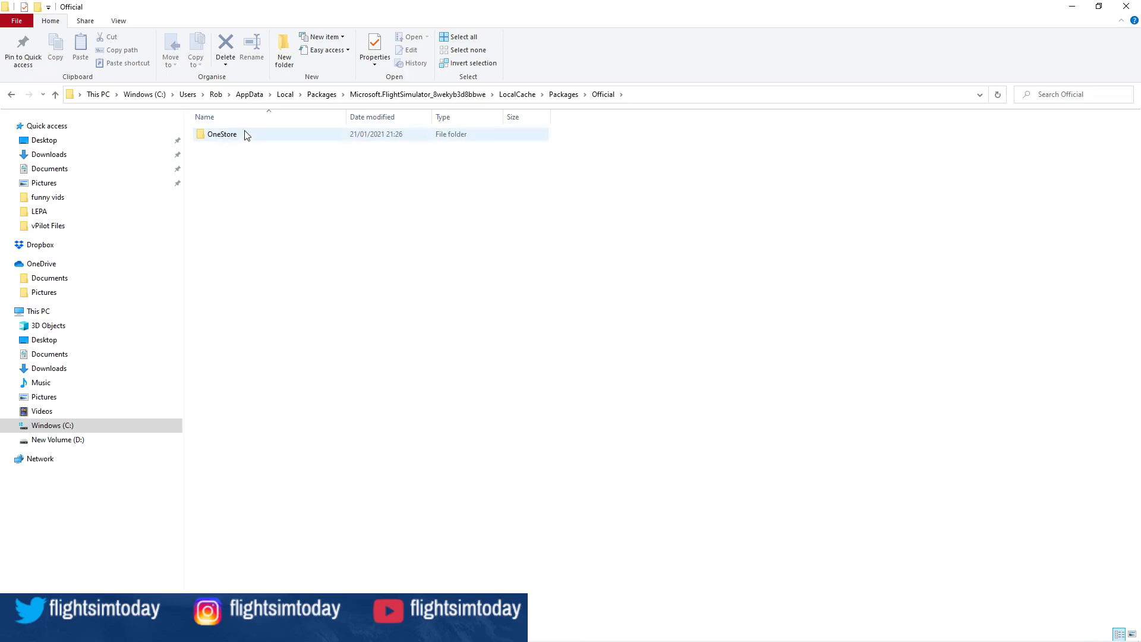
pyautogui.doubleClick(222, 133)
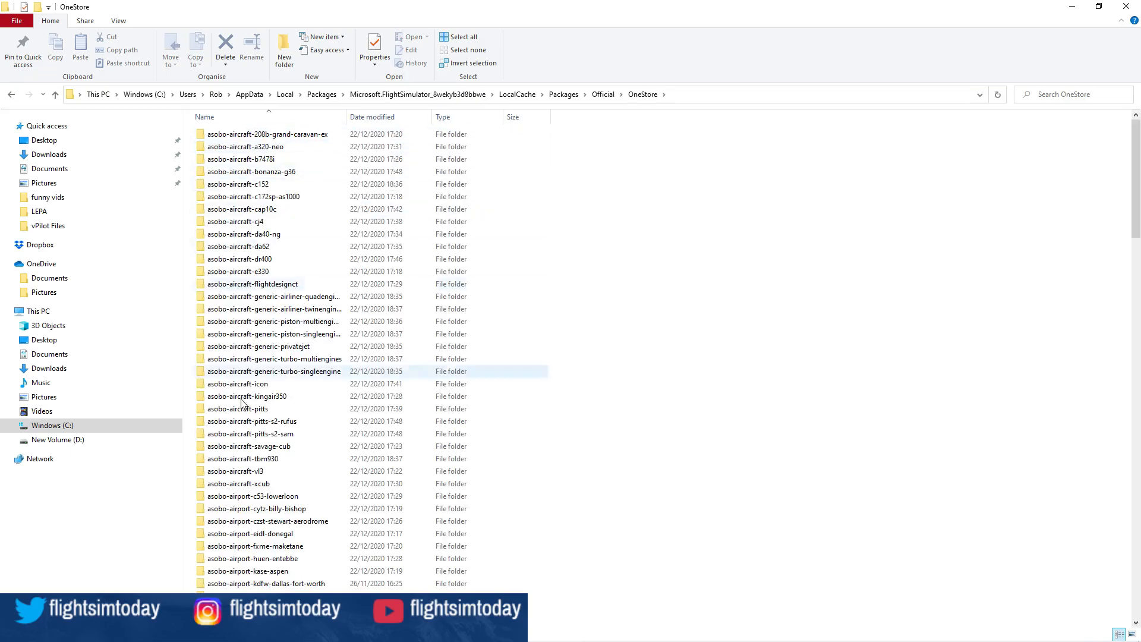
pyautogui.scroll(-3)
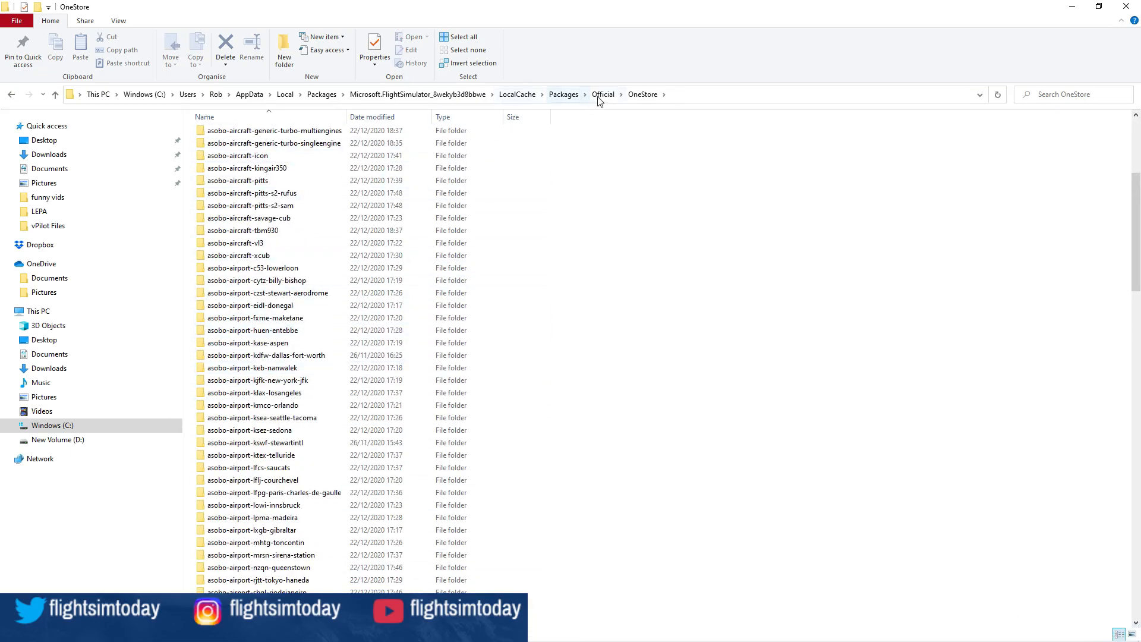
pyautogui.click(602, 94)
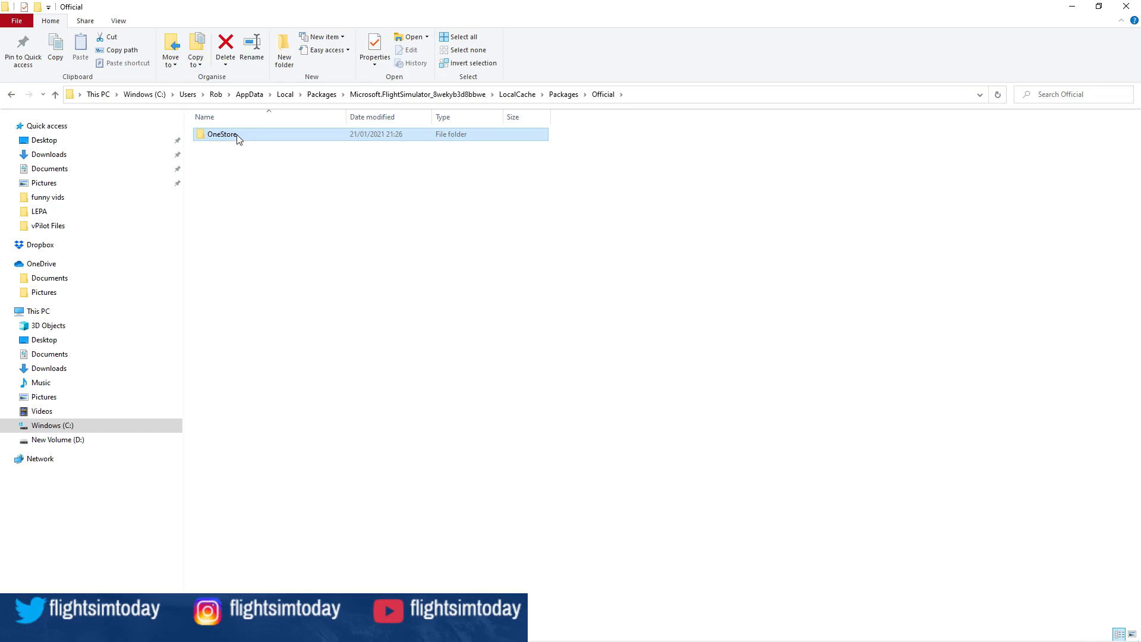
# Select the OneStore folder to reveal its creation date and 98.4 GB size
pyautogui.rightClick(222, 134)
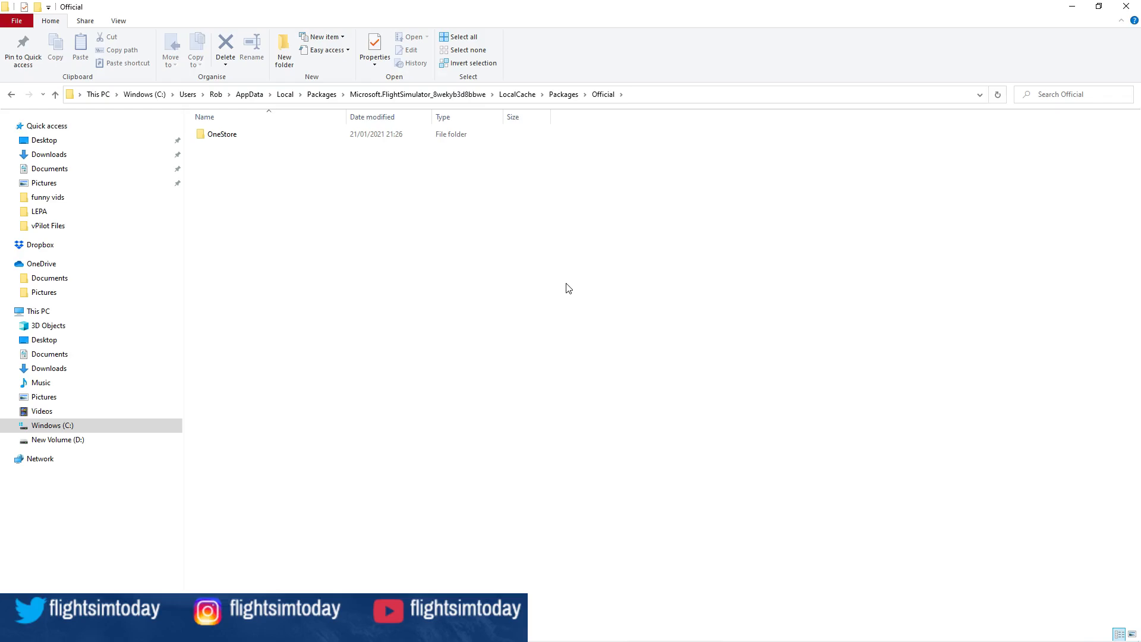
pyautogui.click(222, 134)
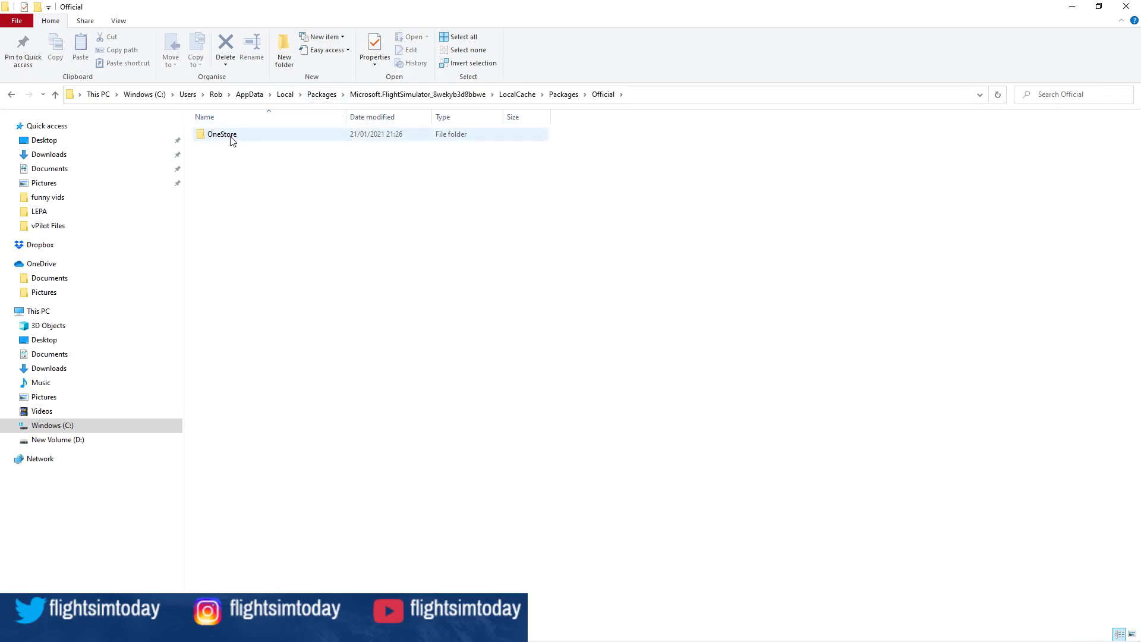
pyautogui.moveTo(222, 133)
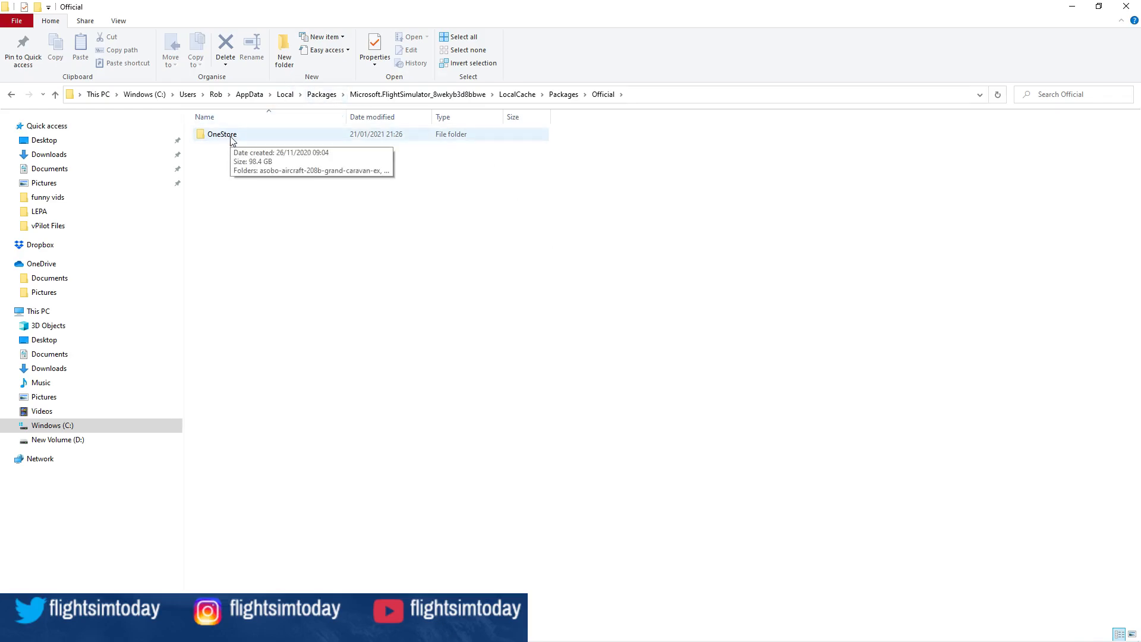
pyautogui.moveTo(527, 241)
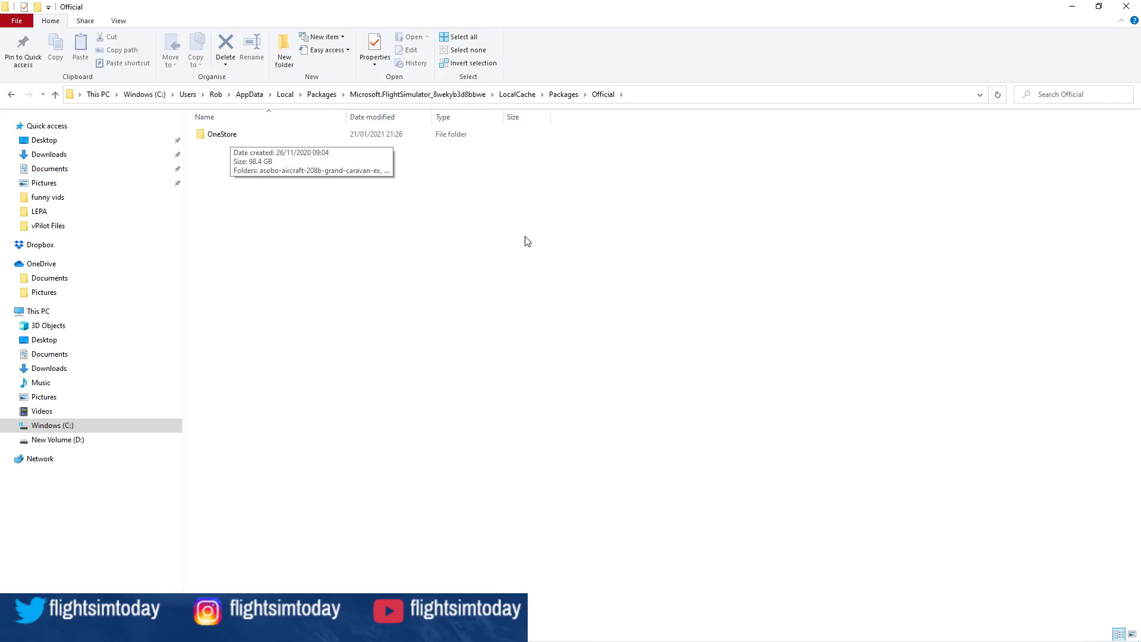
pyautogui.moveTo(288, 146)
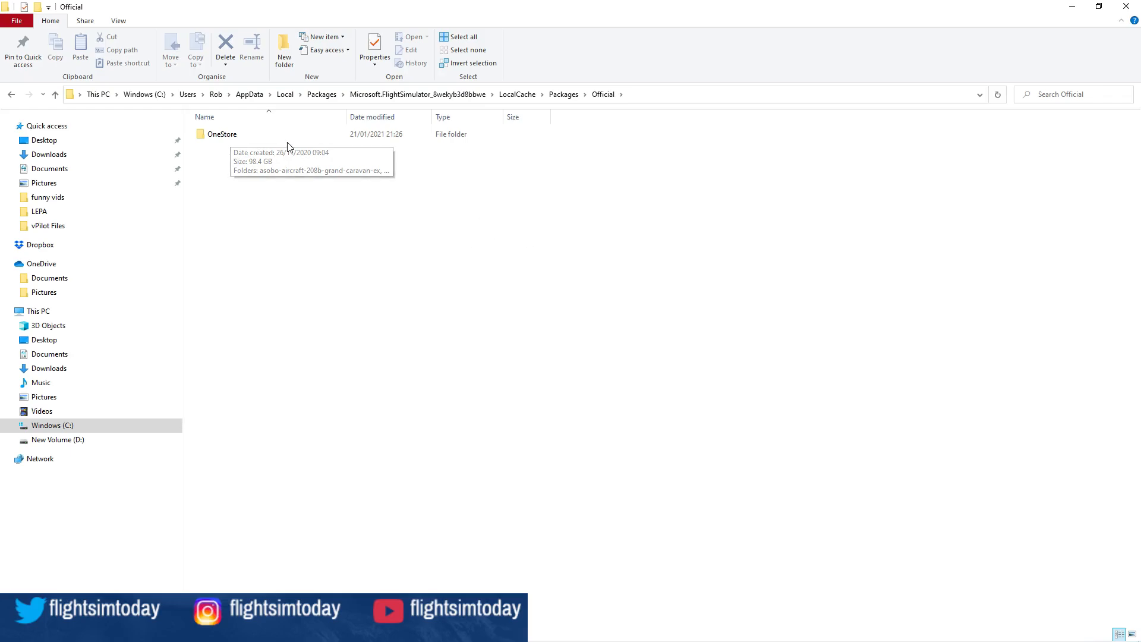
pyautogui.click(222, 134)
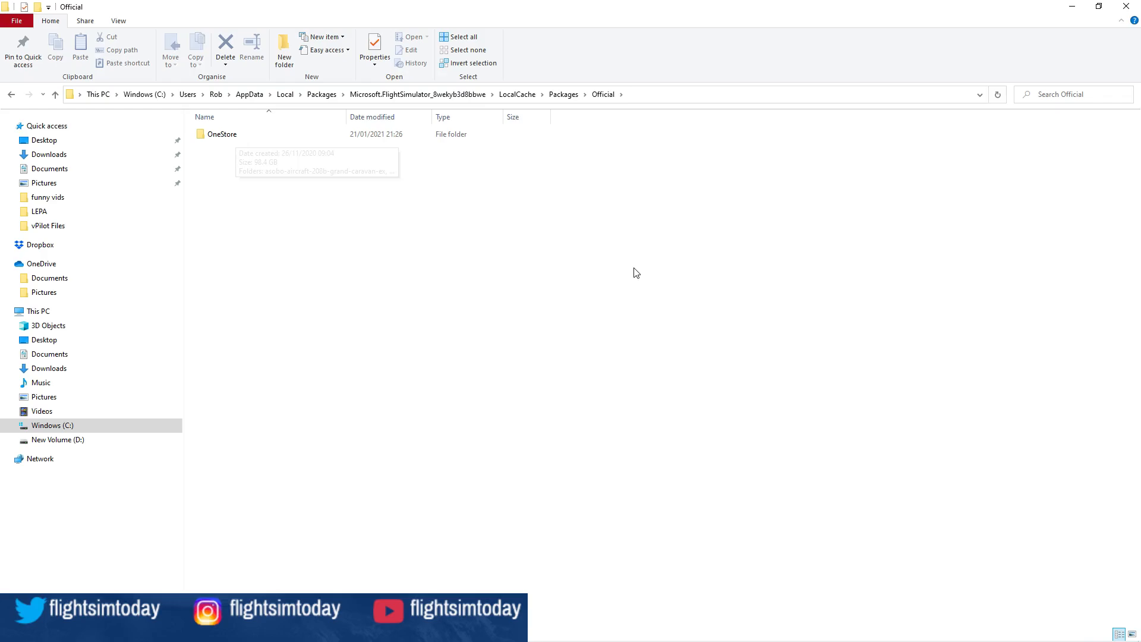
pyautogui.moveTo(636, 272)
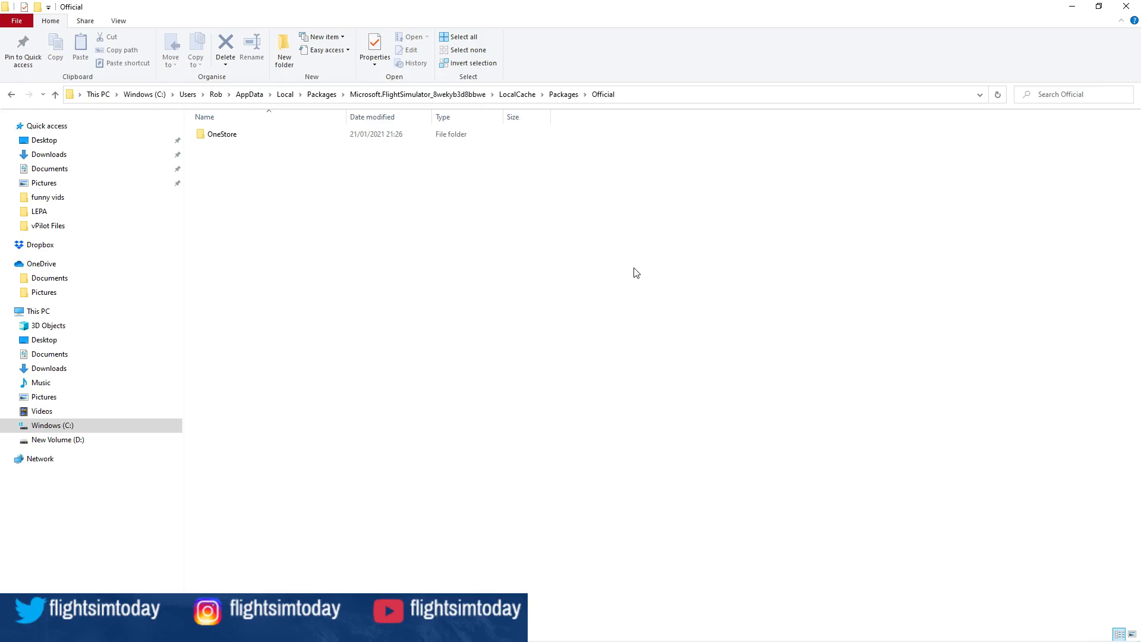
pyautogui.click(222, 133)
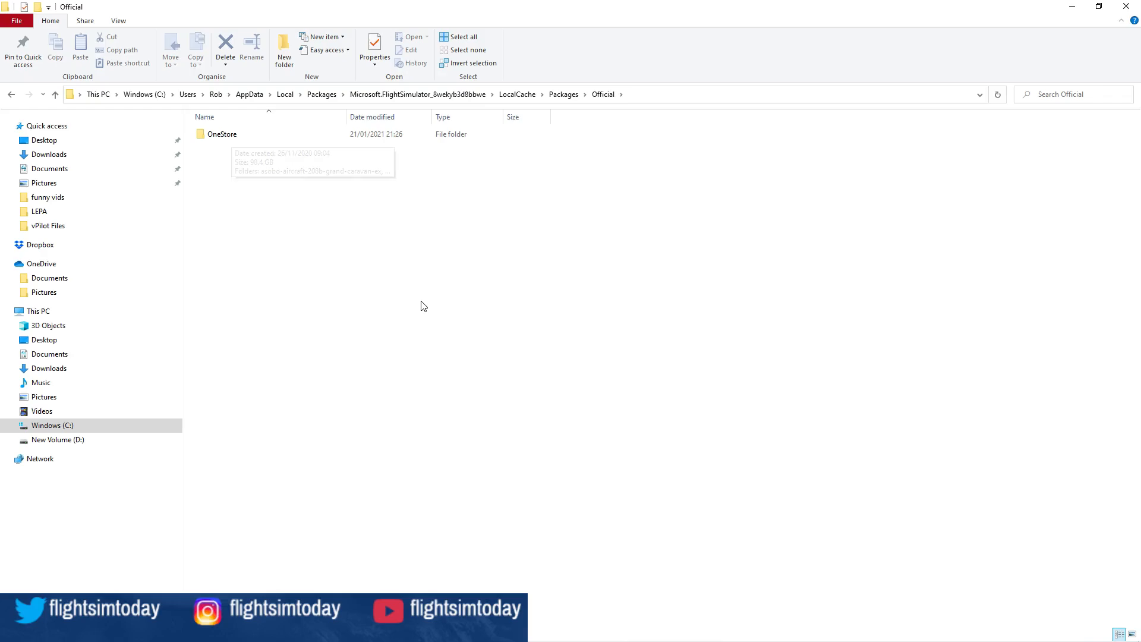
pyautogui.moveTo(423, 305)
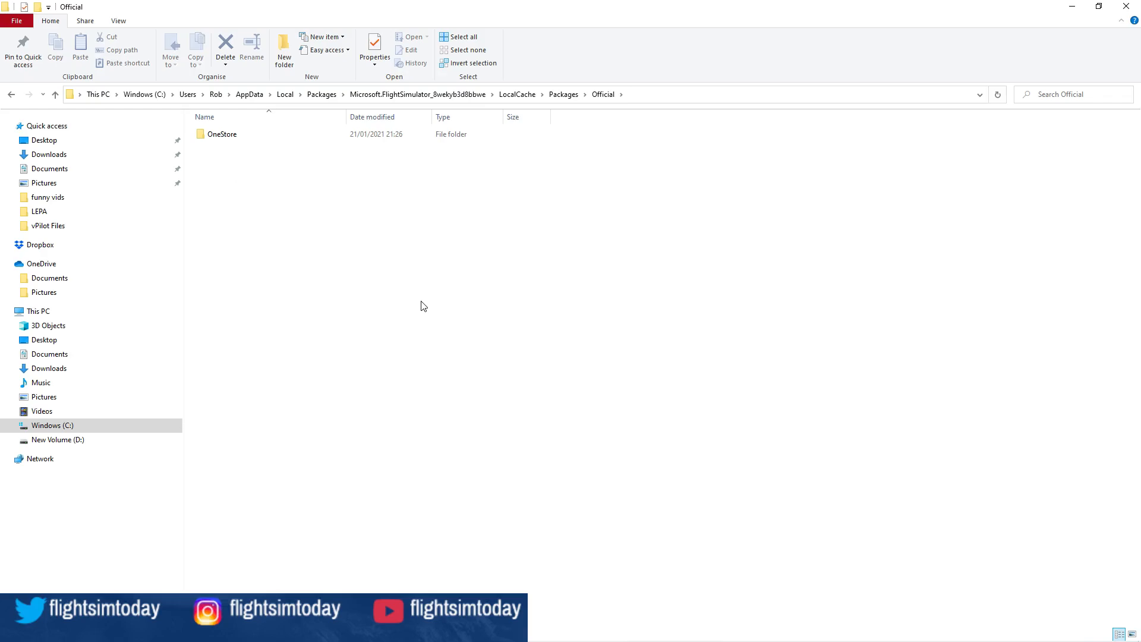